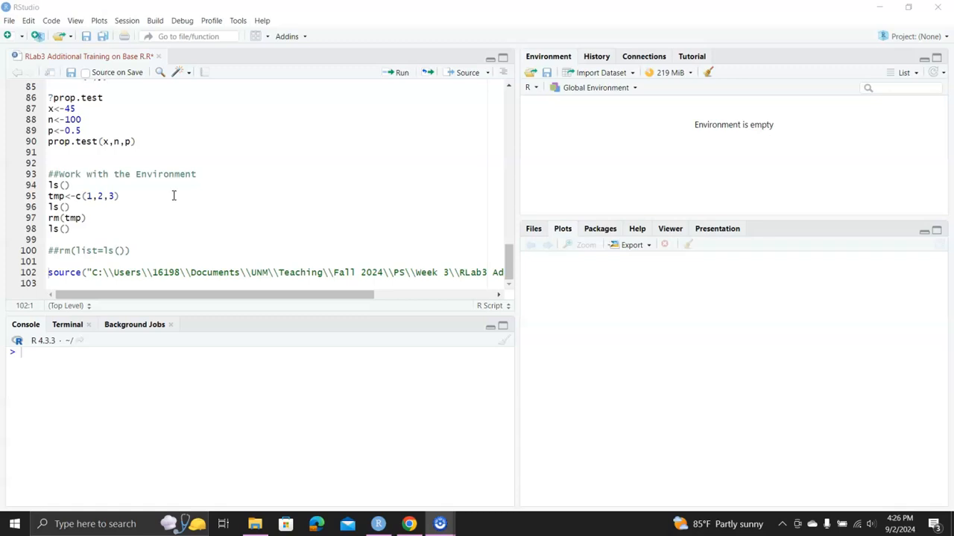
mouse_move(125, 164)
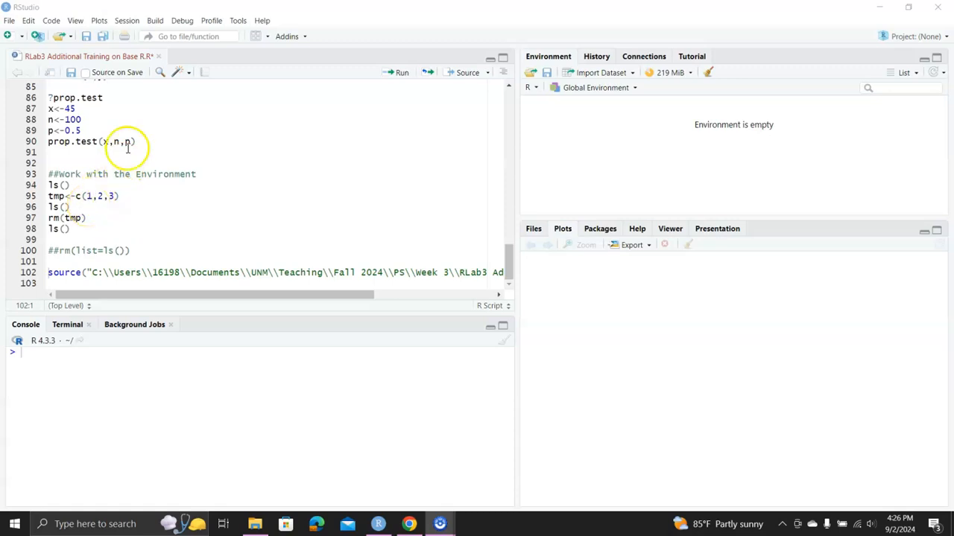
Step: Select lines 94–98, the ls, tmp assignment and rm commands under 'Work with the Environment'
drag(128, 142, 149, 207)
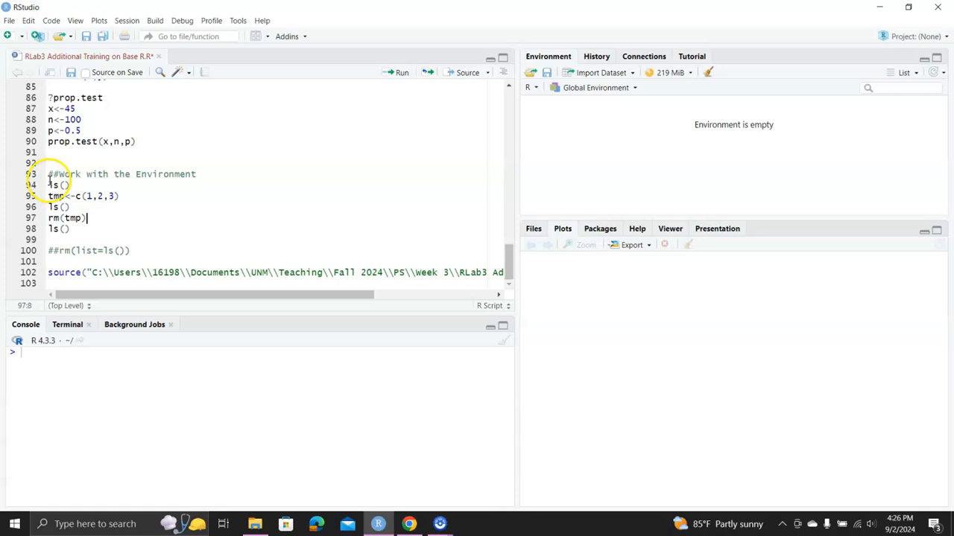
drag(51, 179, 110, 230)
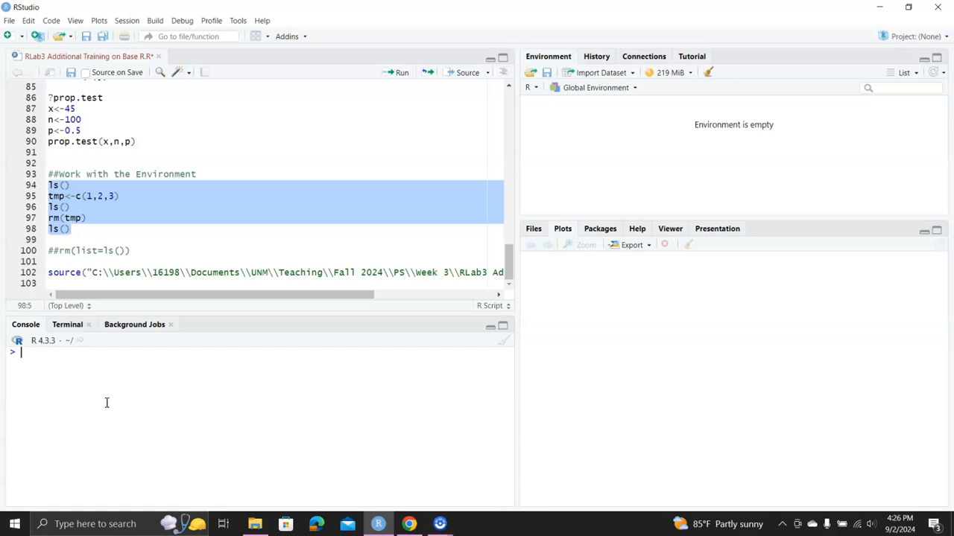
Step: Run ls(), tmp<-c(1,2,3), ls(), rm(tmp), ls() directly in the console so it ends empty
text(ls())
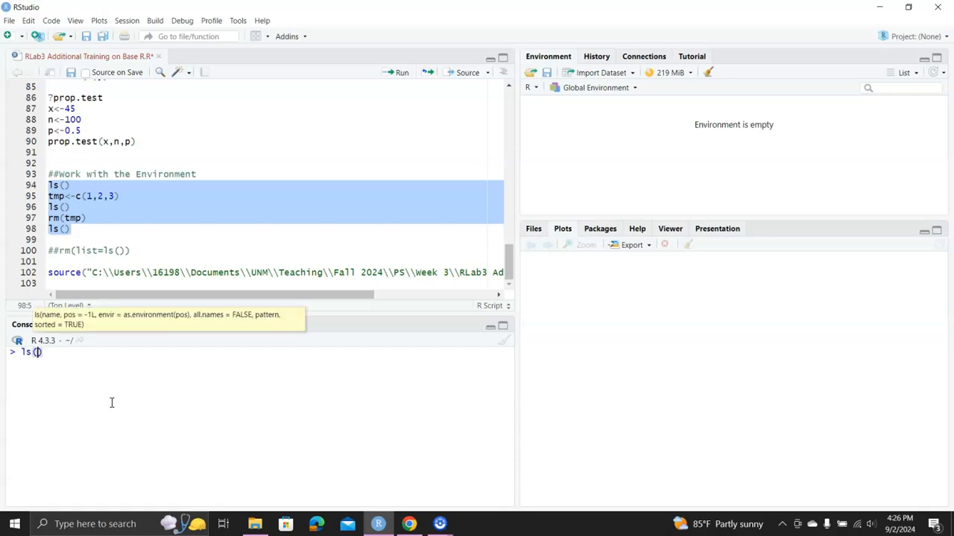
key(Return)
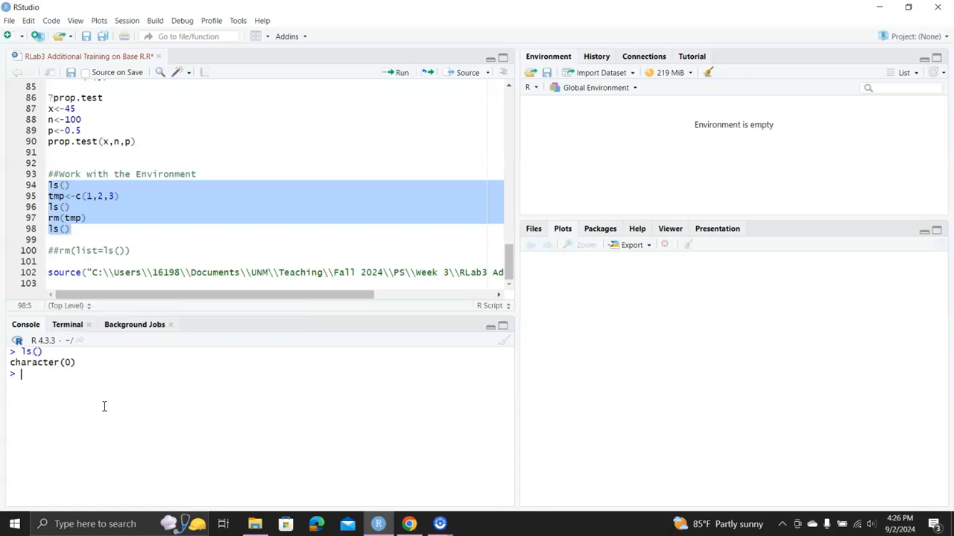
text(tmp<-)
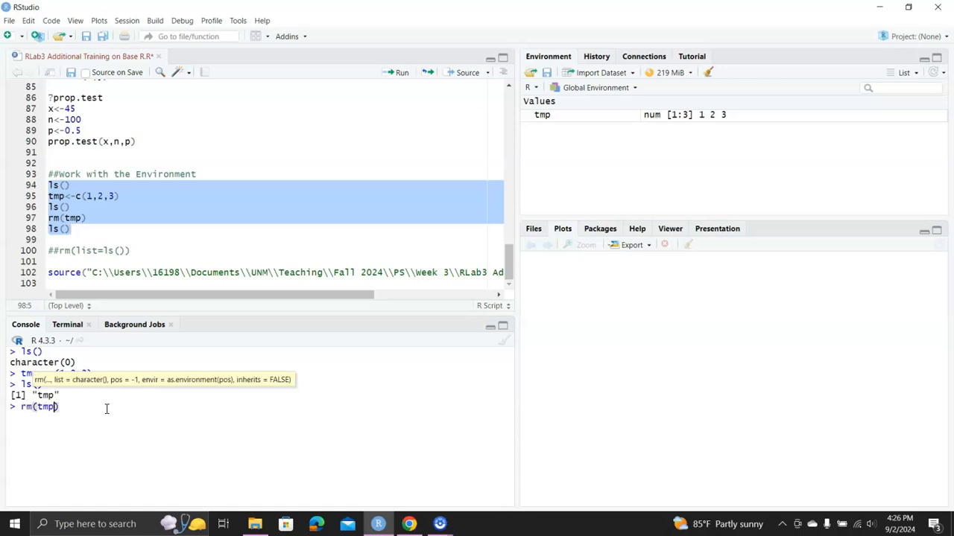
key(Return)
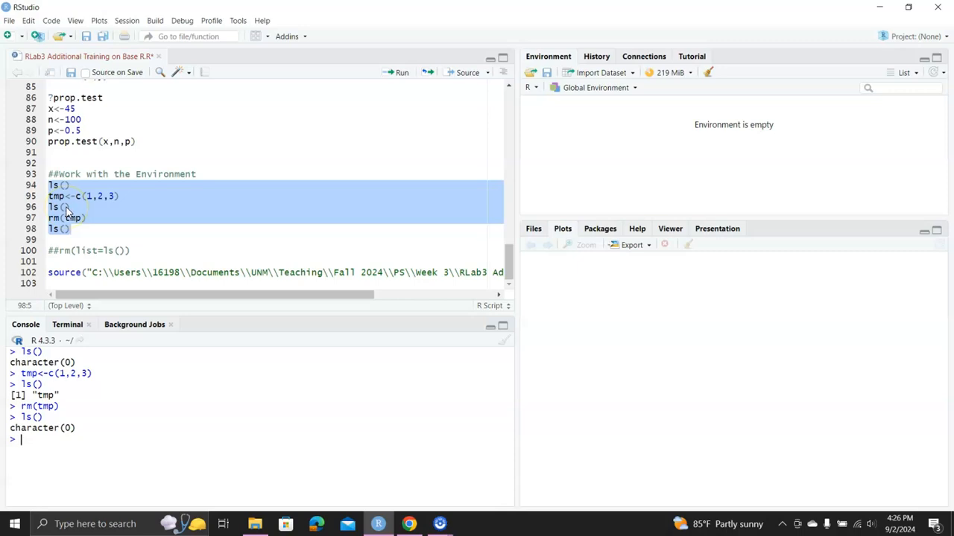
mouse_move(257, 123)
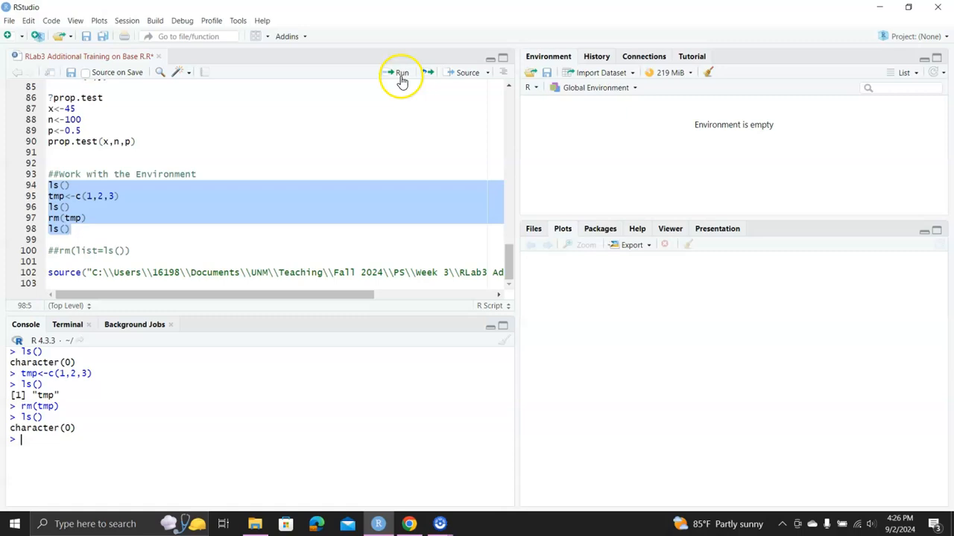
mouse_move(401, 71)
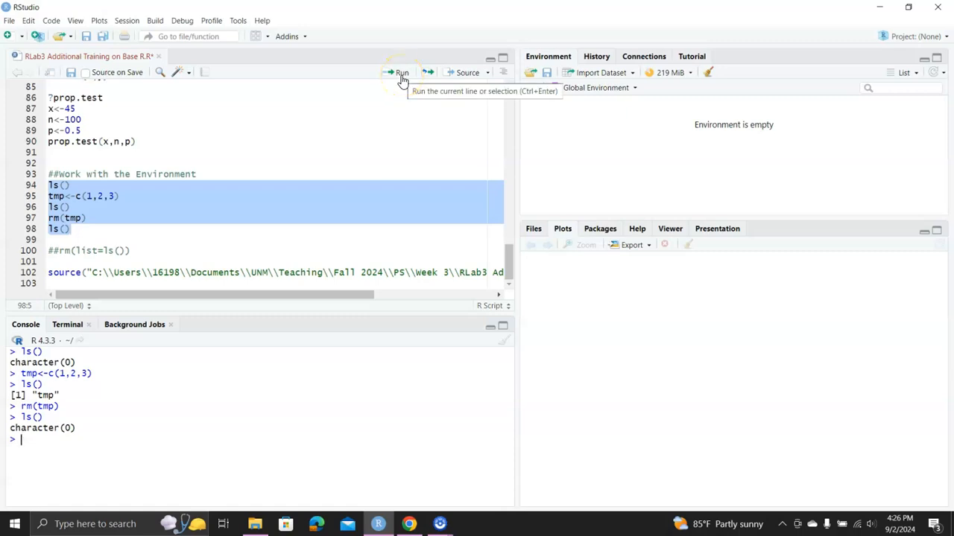
Step: Run the selected lines 94–98 with the Run button, repeating the tmp output in the console
click(399, 71)
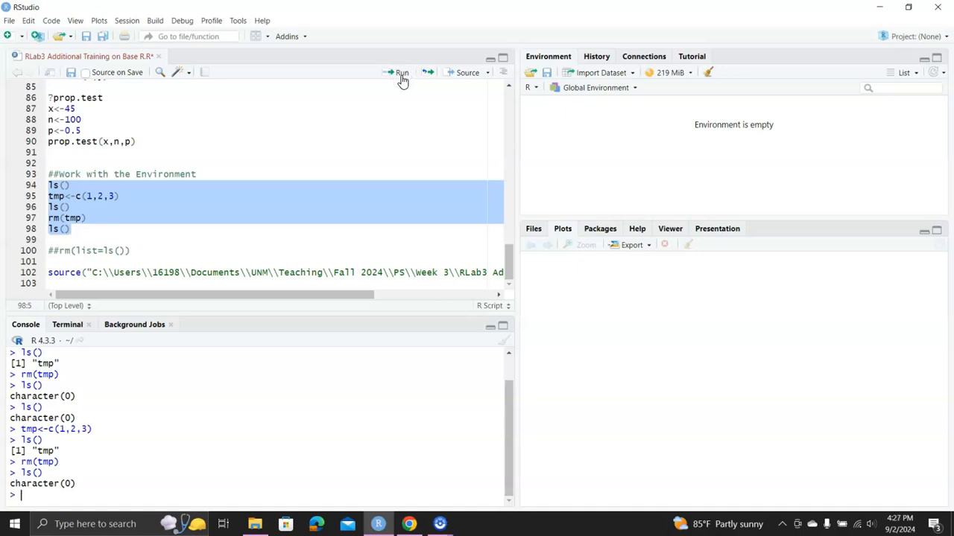
mouse_move(343, 226)
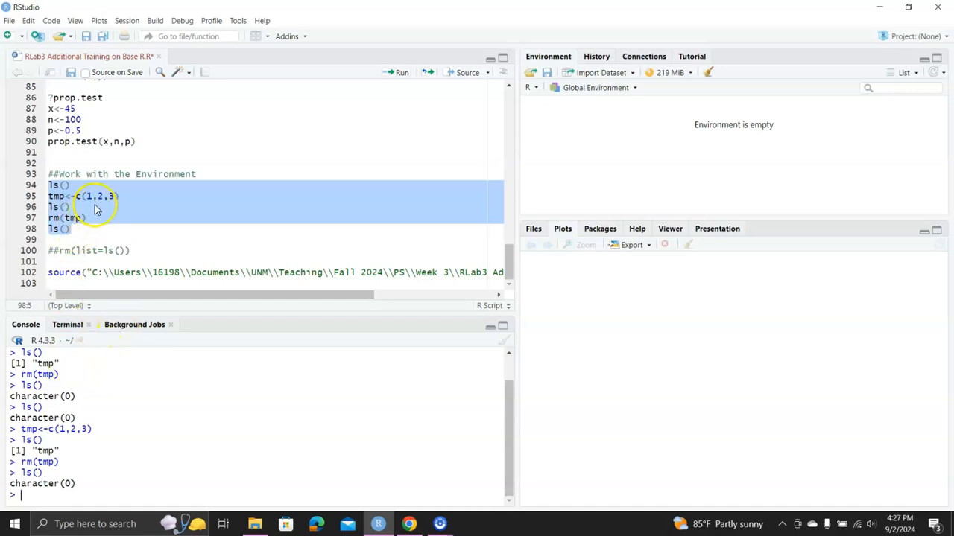
Step: Run just one script line with Ctrl+Enter, adding an ls() listing to the console
click(50, 185)
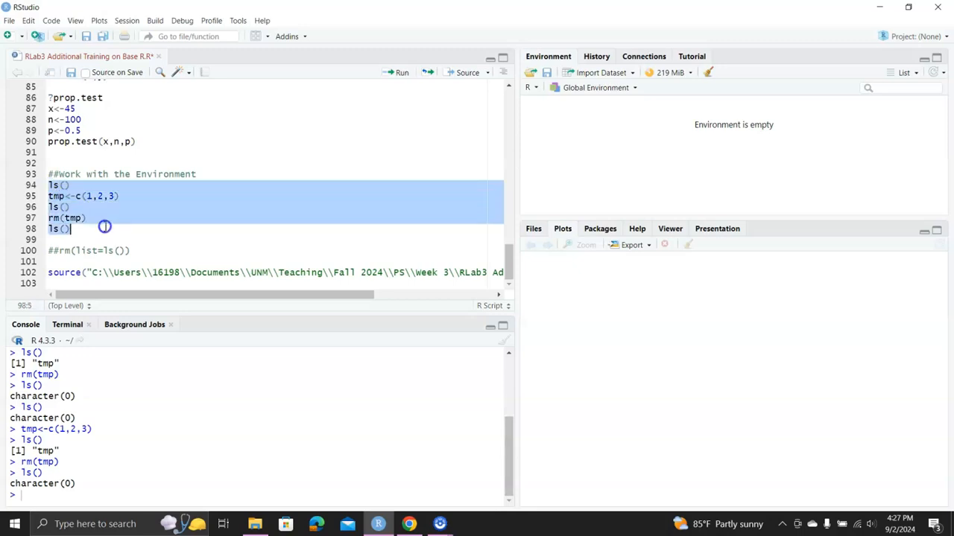
mouse_move(104, 228)
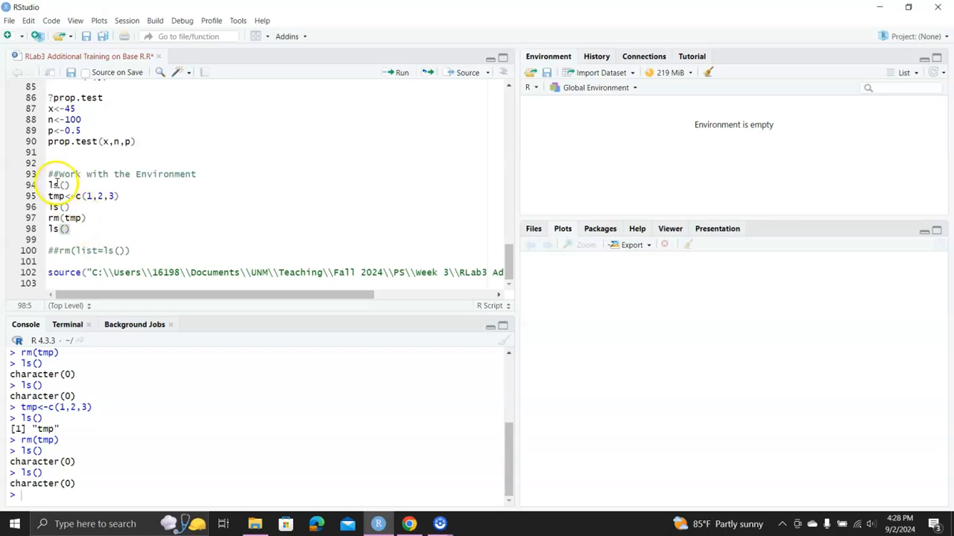
Step: Reselect lines 94–98 and run them with Ctrl+Enter, recreating and removing tmp
drag(48, 184, 72, 229)
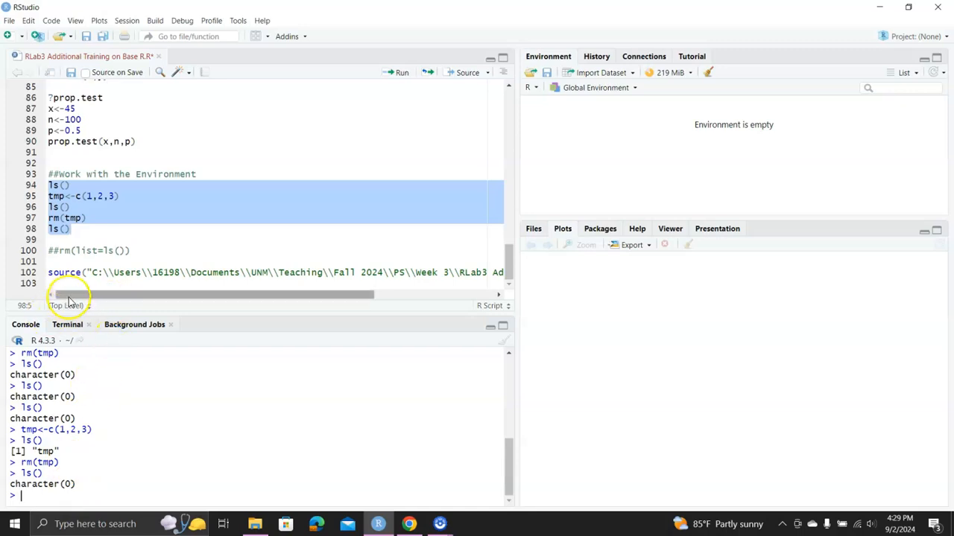
click(50, 271)
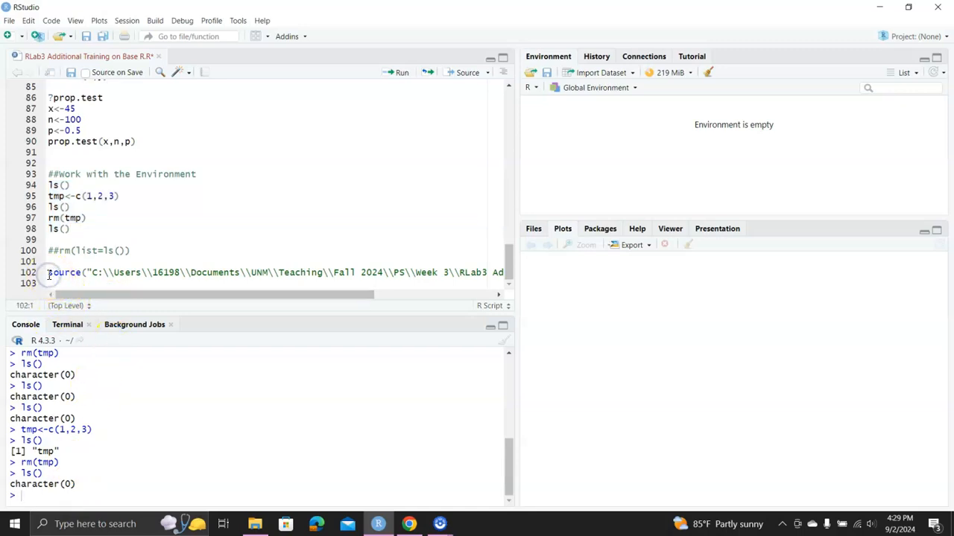
mouse_move(137, 417)
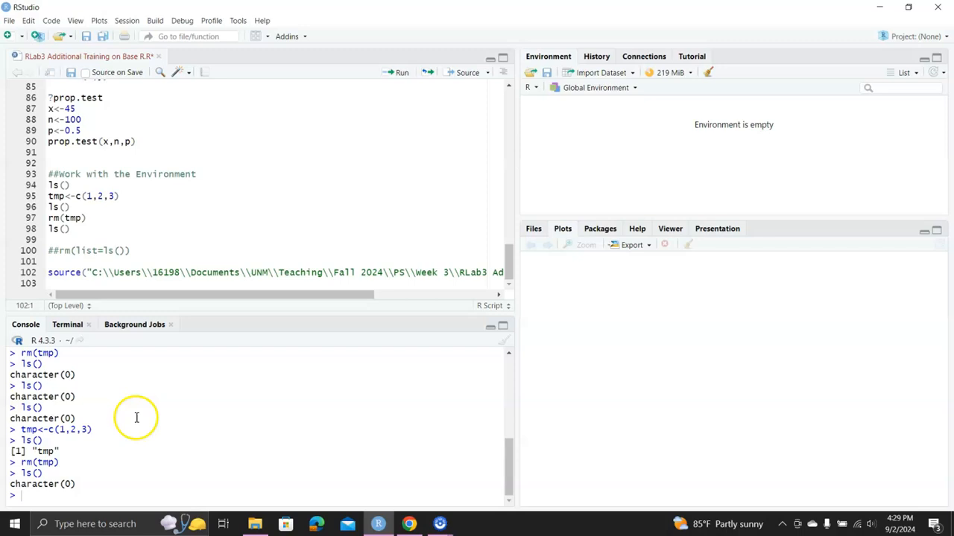
click(256, 524)
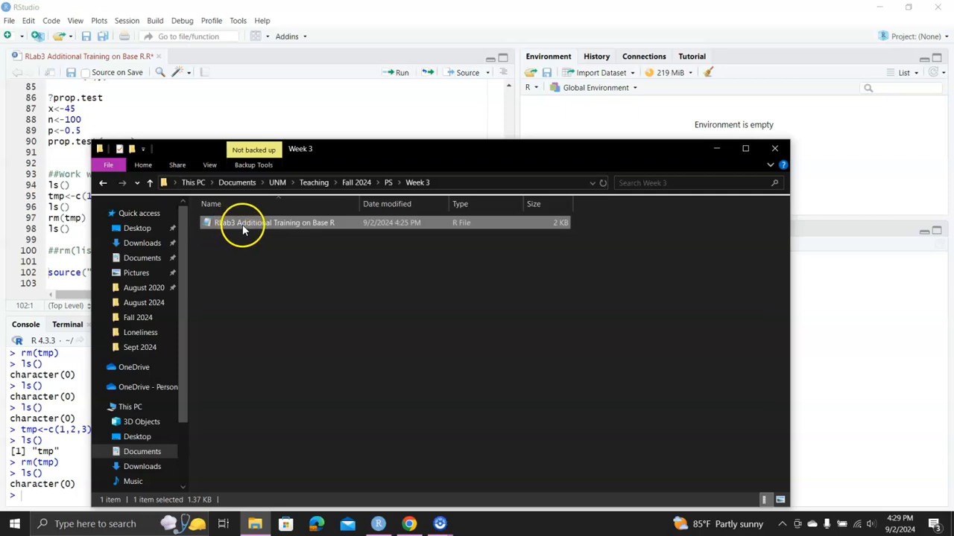
mouse_move(325, 232)
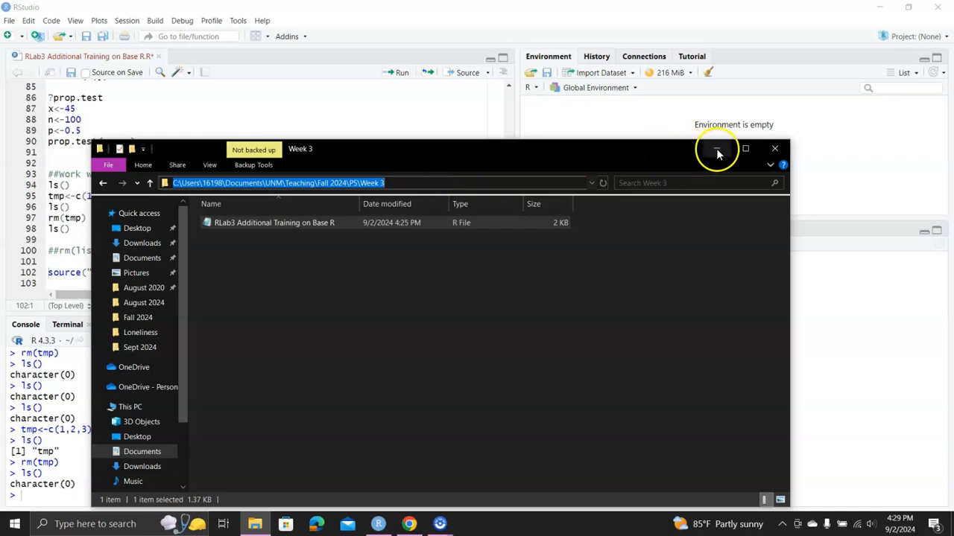
Step: Copy the Week 3 folder path from the address bar and close File Explorer
click(745, 149)
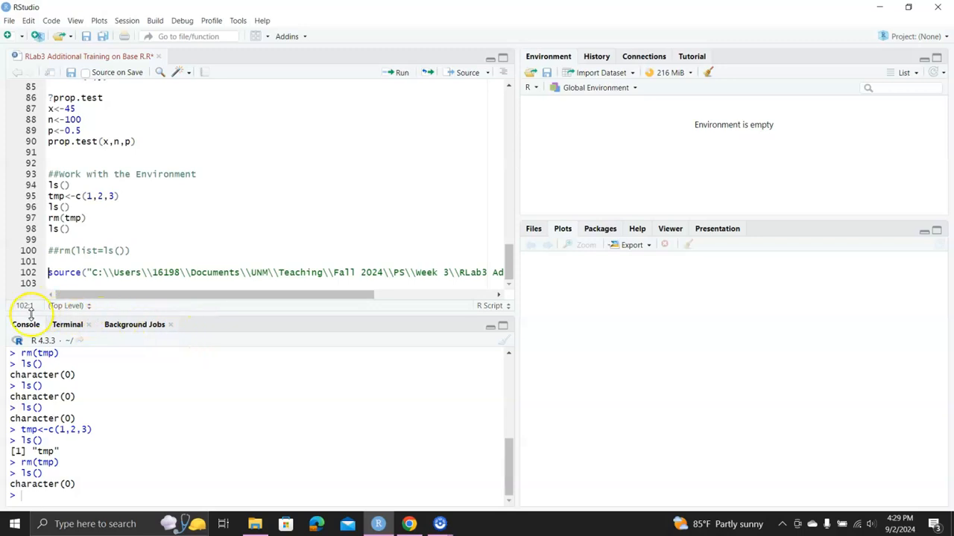